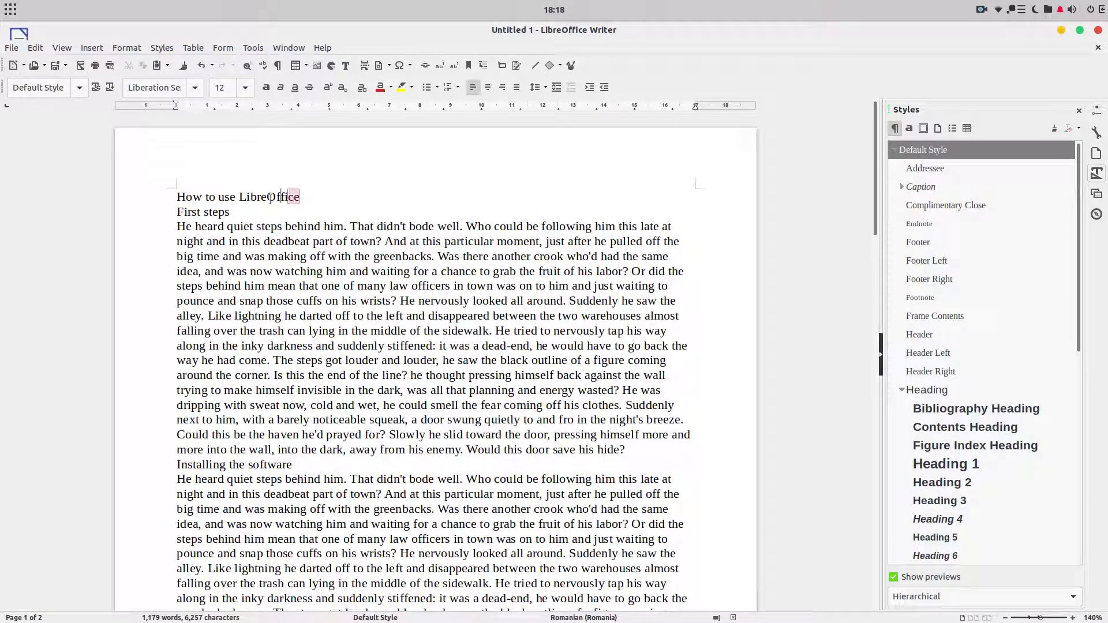
# Style the title line as Heading 1, then place the cursor on the 'First steps' line
pyautogui.tripleClick(238, 196)
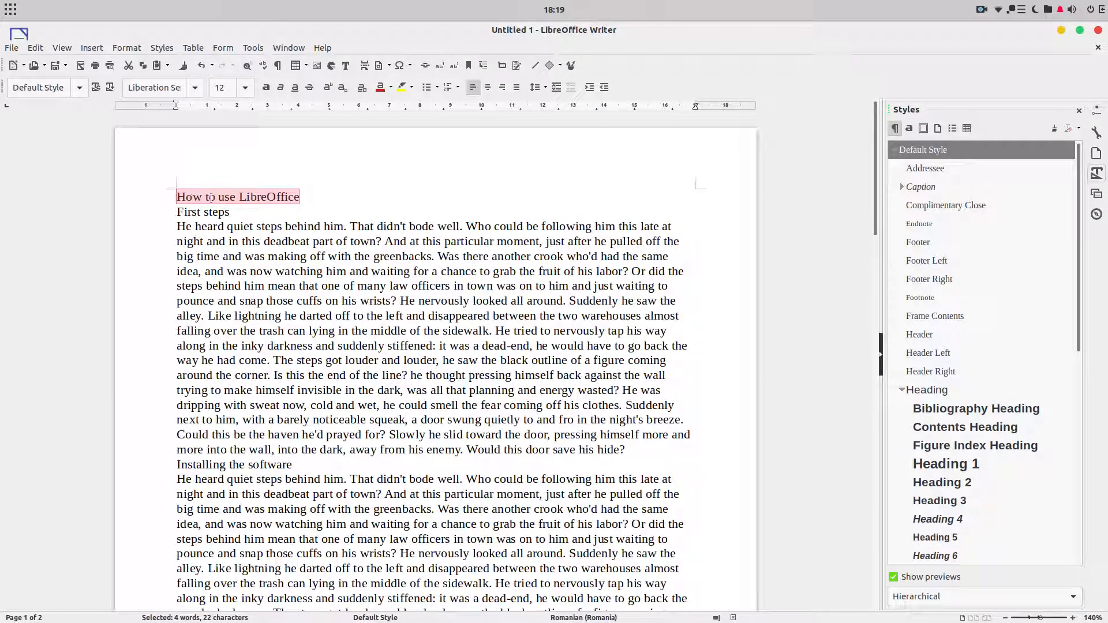
pyautogui.moveTo(982, 467)
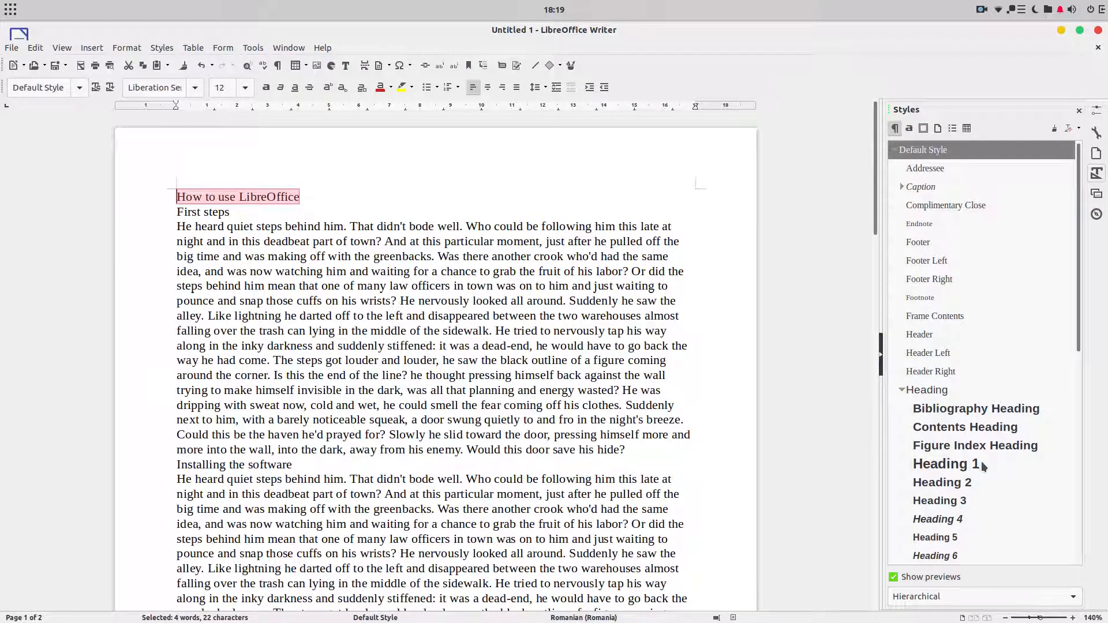
pyautogui.doubleClick(946, 464)
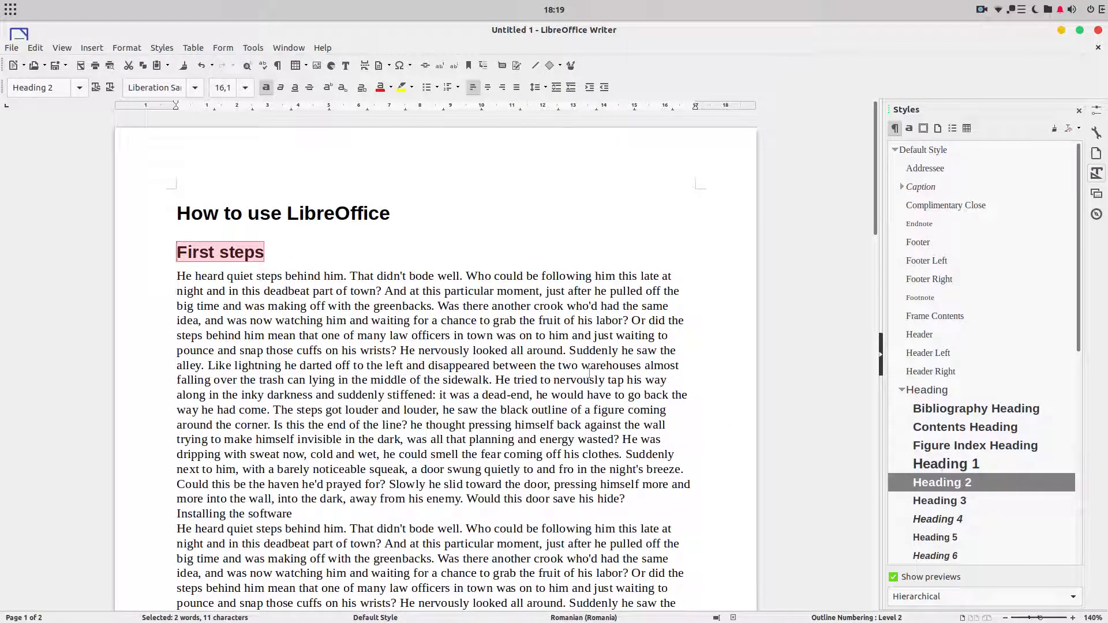
pyautogui.click(282, 213)
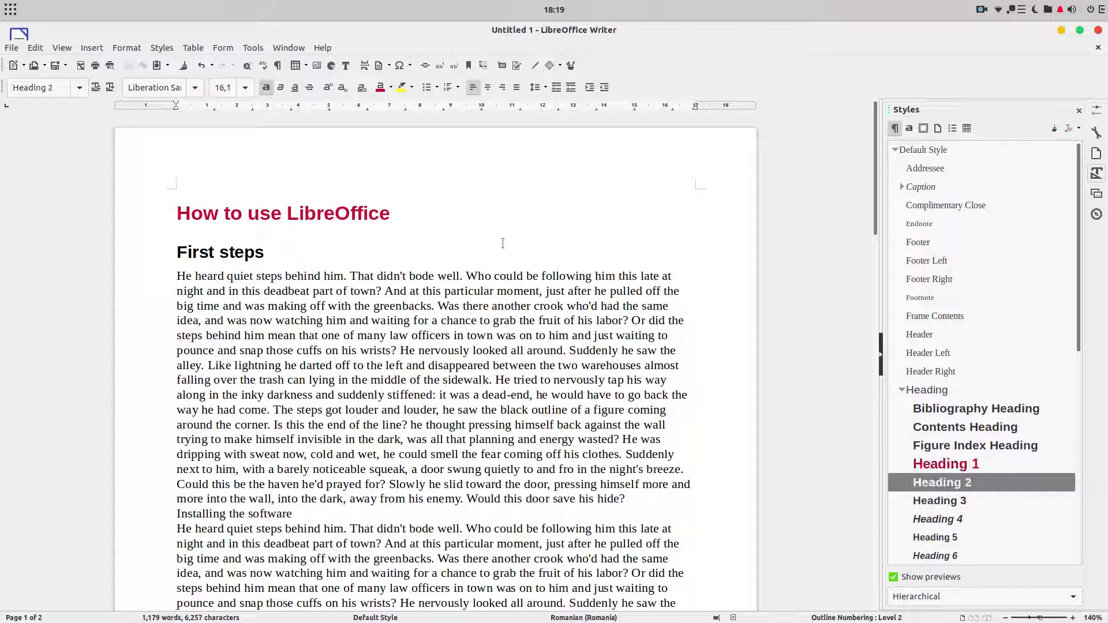
# Make 'Installing the software' a Heading 2 while scrolling between the section headings
pyautogui.scroll(3)
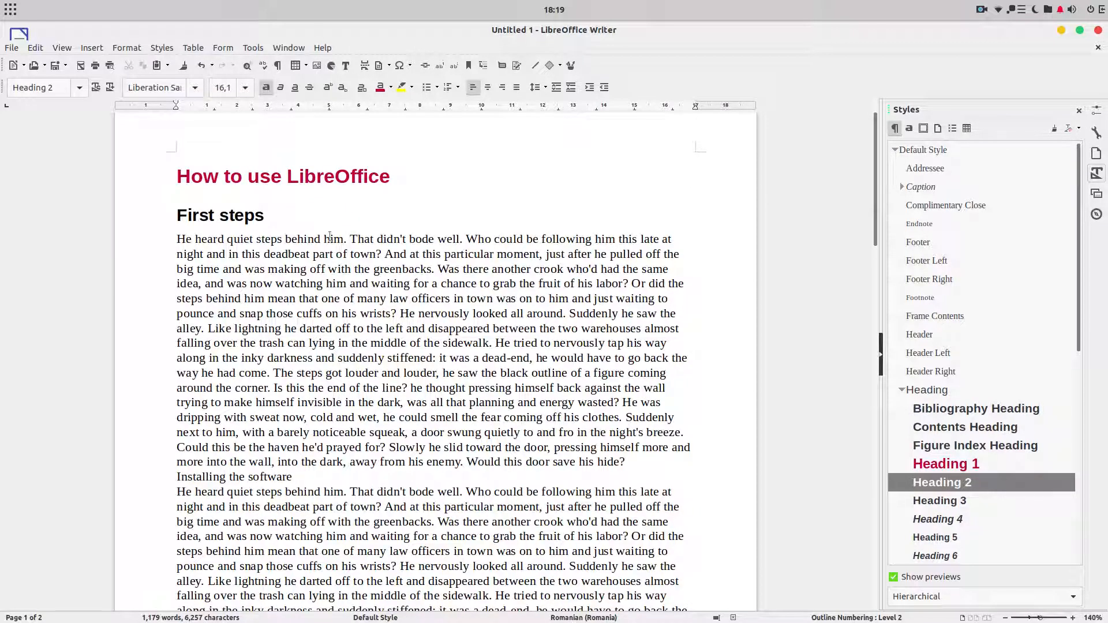
pyautogui.scroll(3)
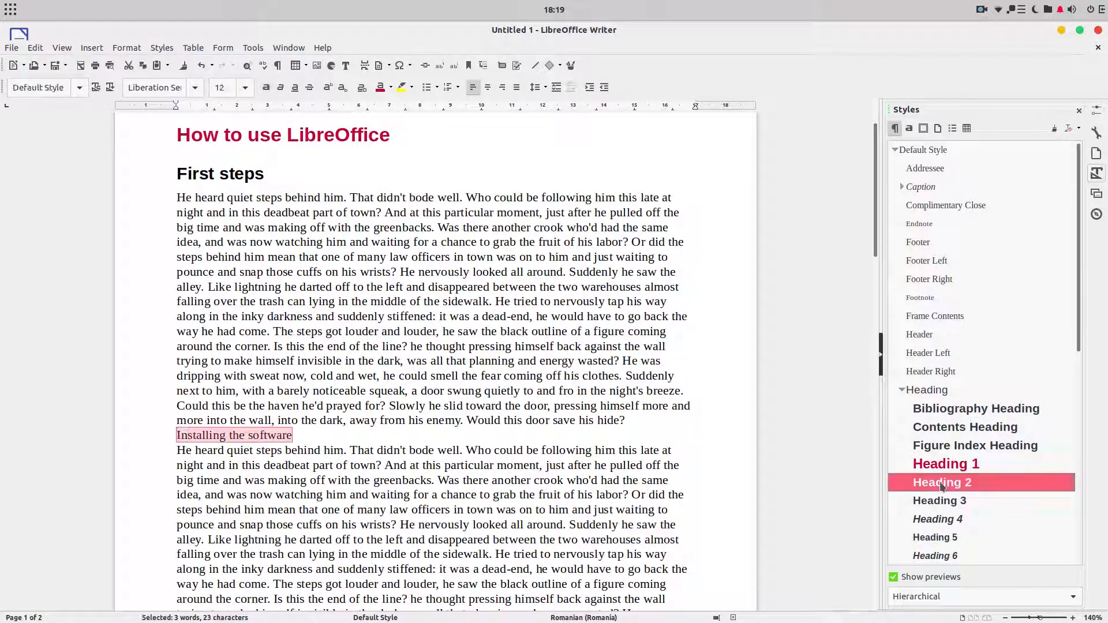
pyautogui.doubleClick(942, 482)
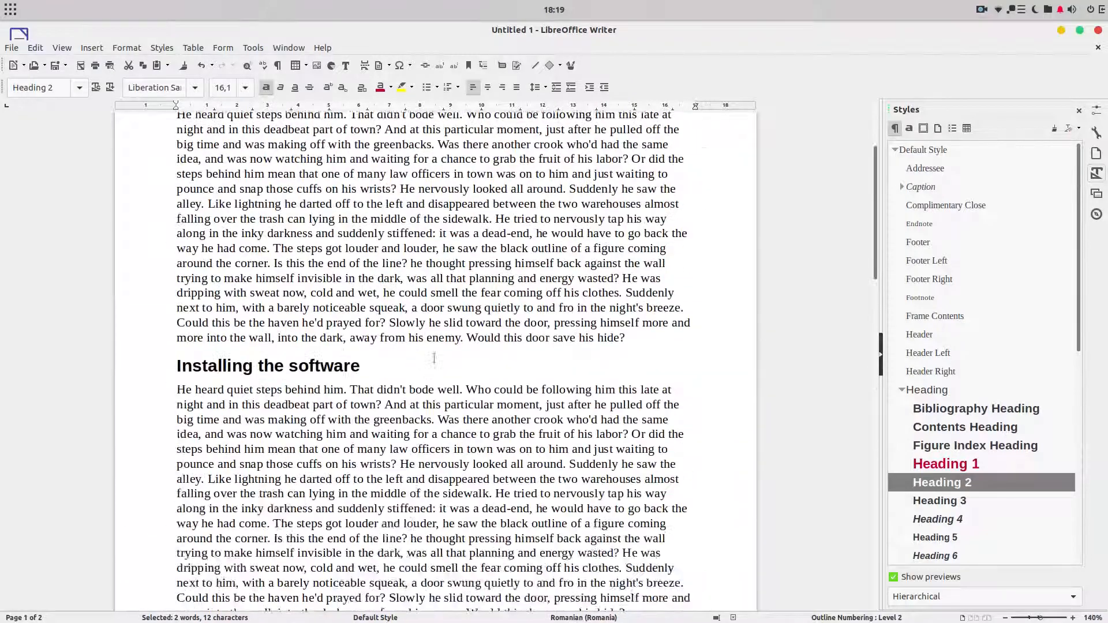
pyautogui.scroll(3)
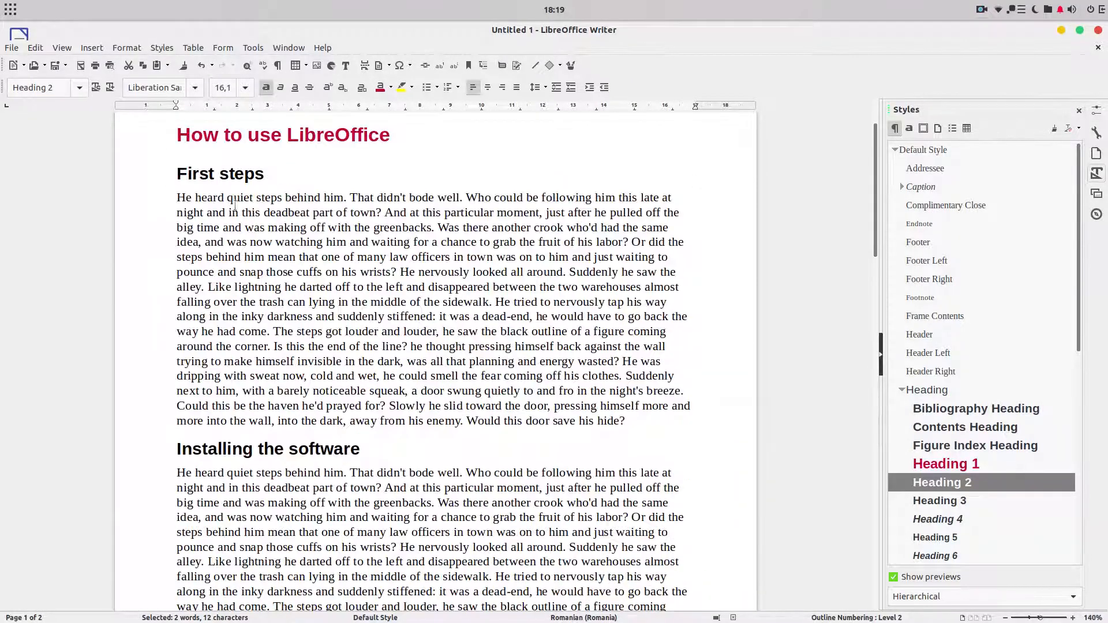
pyautogui.scroll(-3)
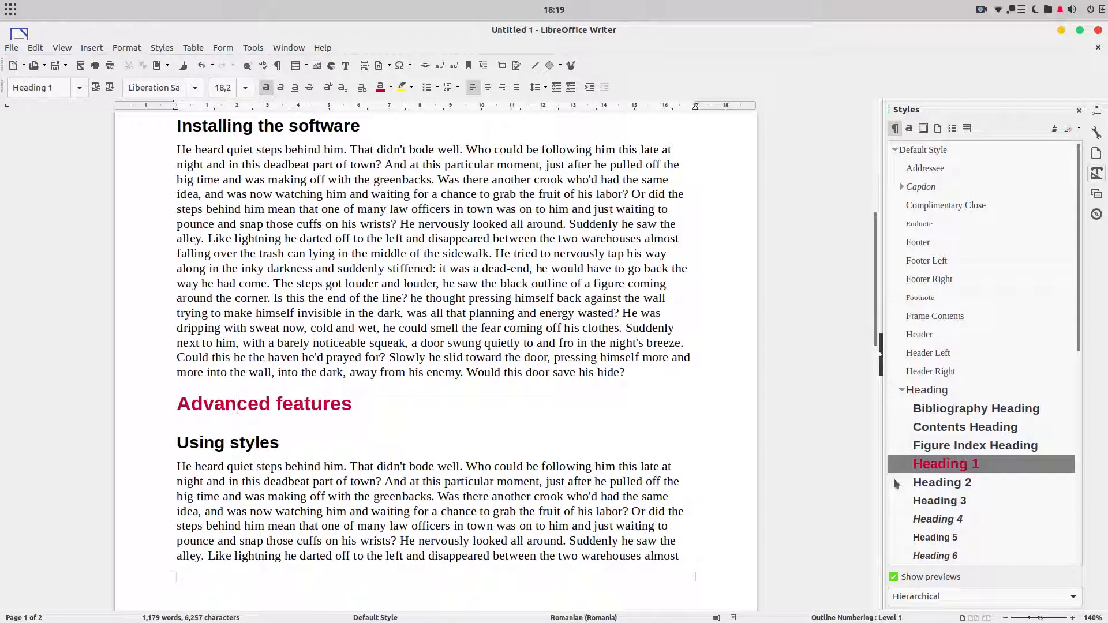
# Give the Heading 1 style a page break before each heading via its Text Flow settings
pyautogui.rightClick(946, 463)
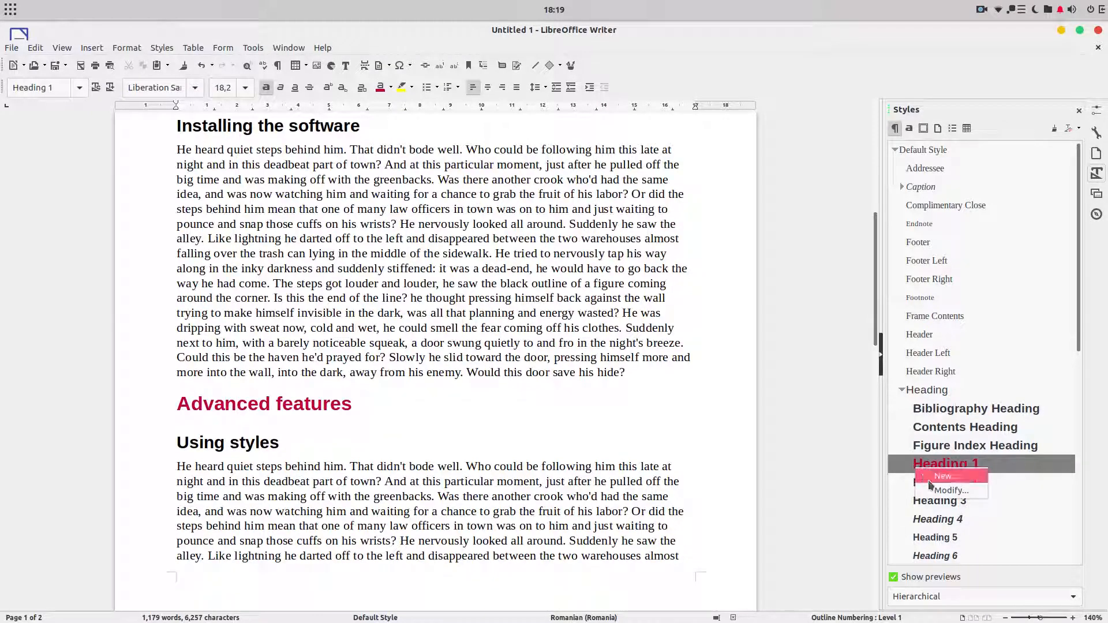
pyautogui.click(951, 490)
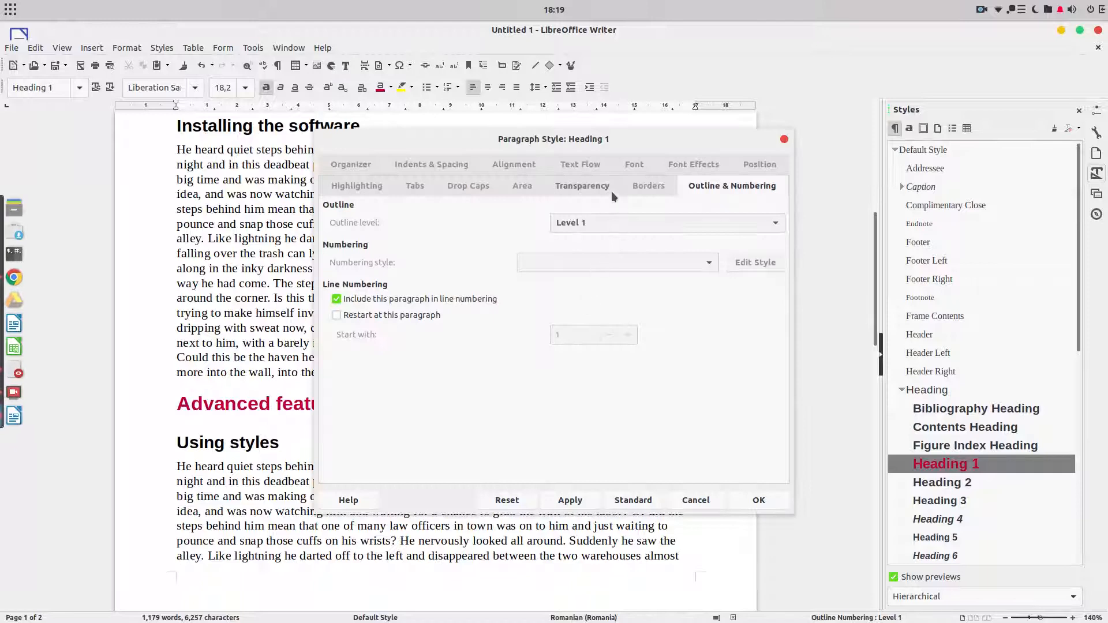
pyautogui.click(514, 186)
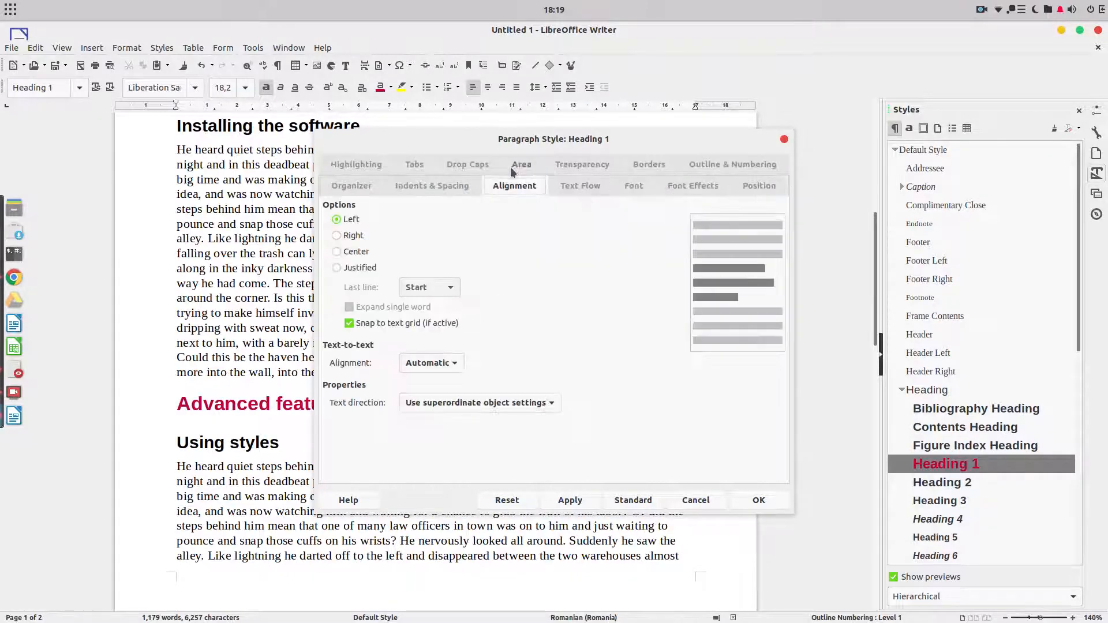
pyautogui.click(580, 185)
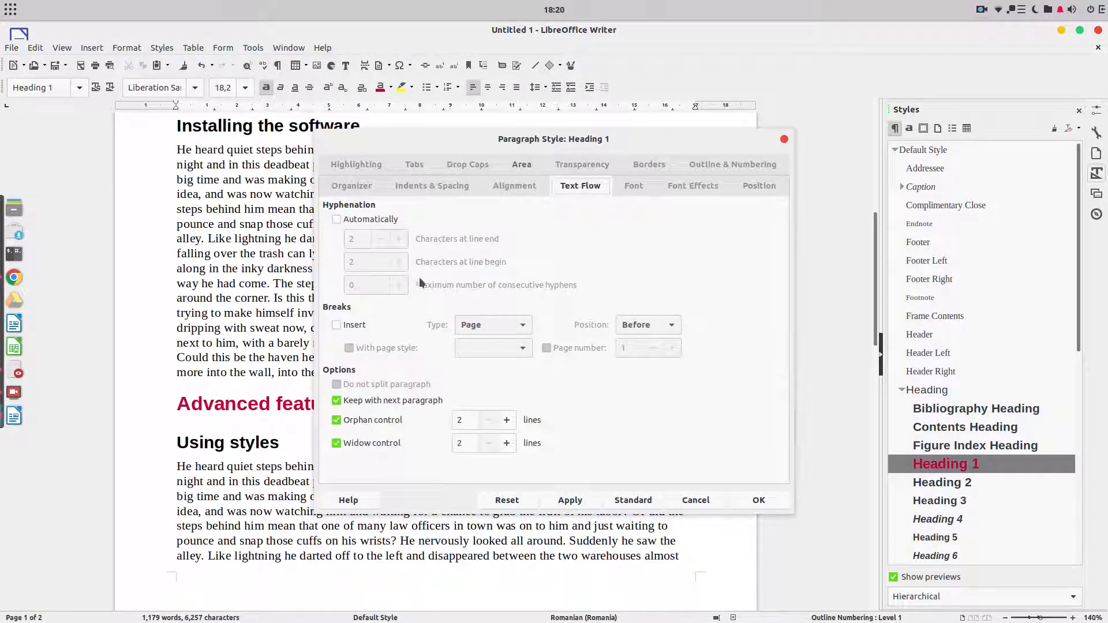
pyautogui.click(337, 325)
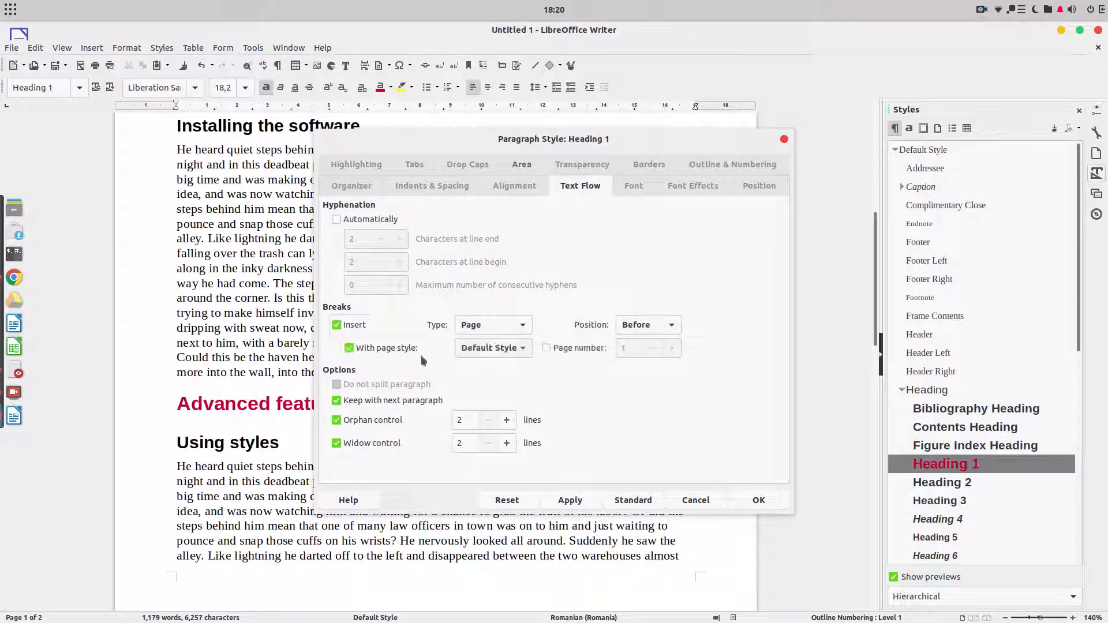
pyautogui.click(758, 501)
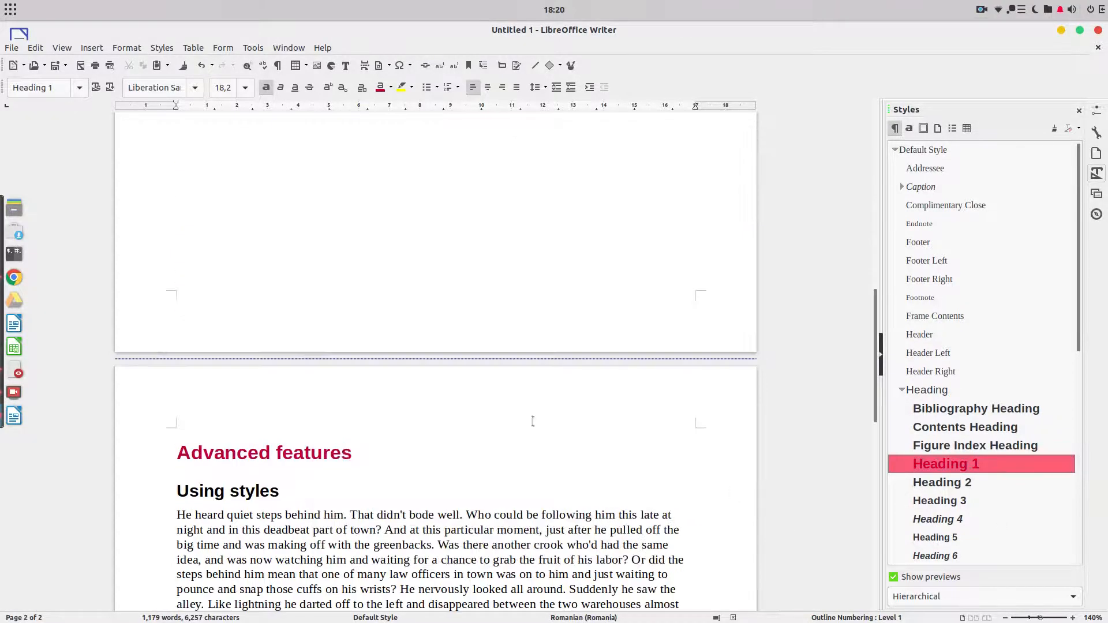
pyautogui.scroll(3)
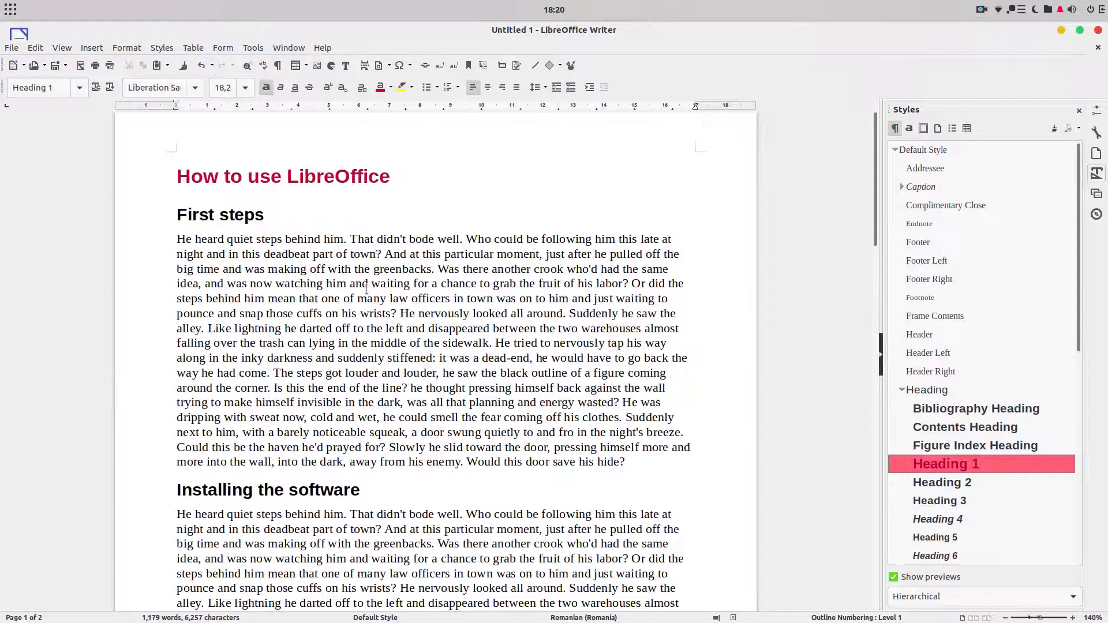
pyautogui.scroll(3)
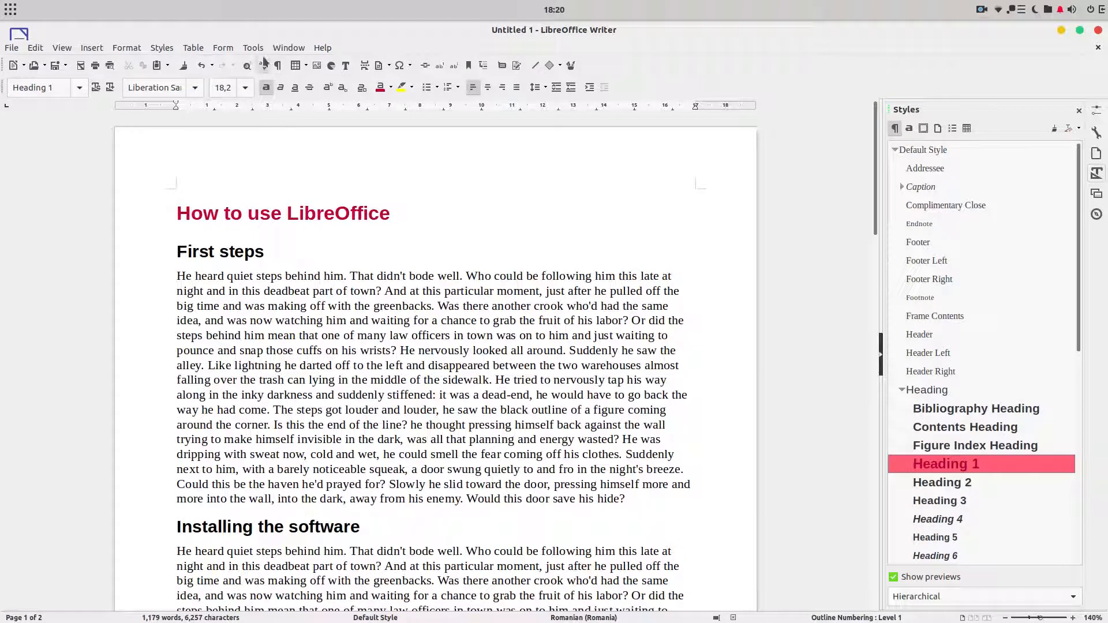
# Set Chapter Numbering level 2 to 1, 2, 3 with a trailing '.', and apply it
pyautogui.click(252, 48)
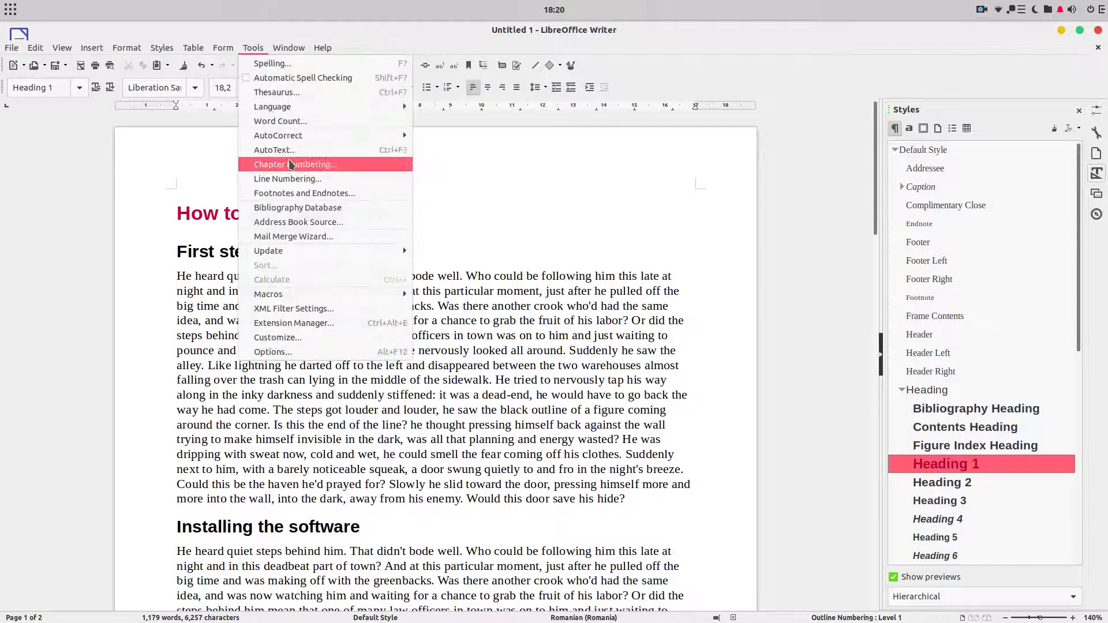
pyautogui.click(294, 164)
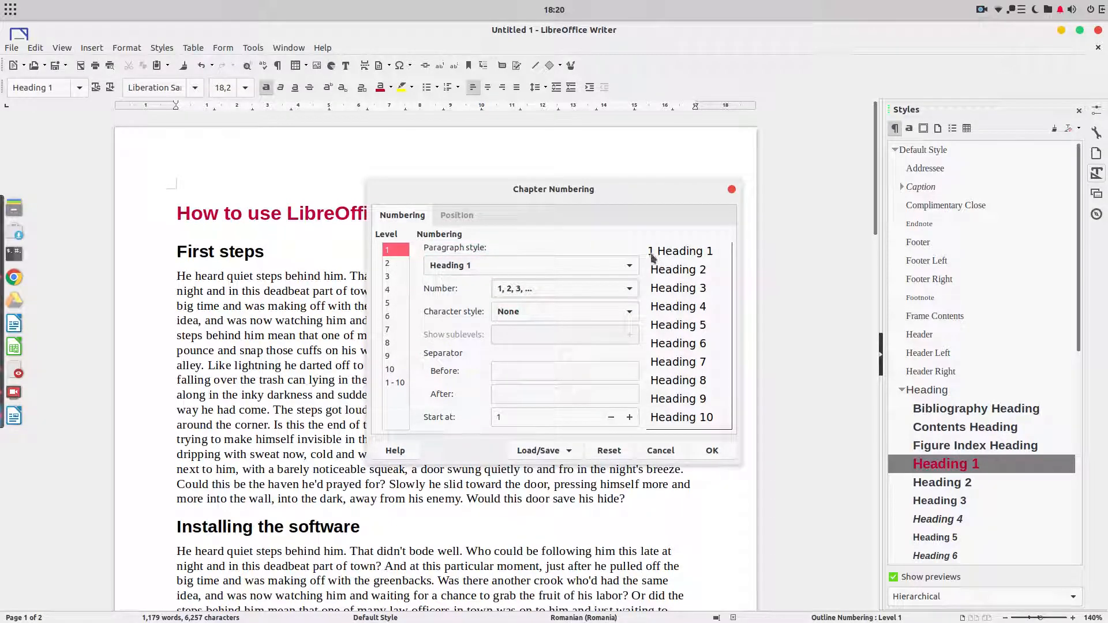
pyautogui.click(564, 393)
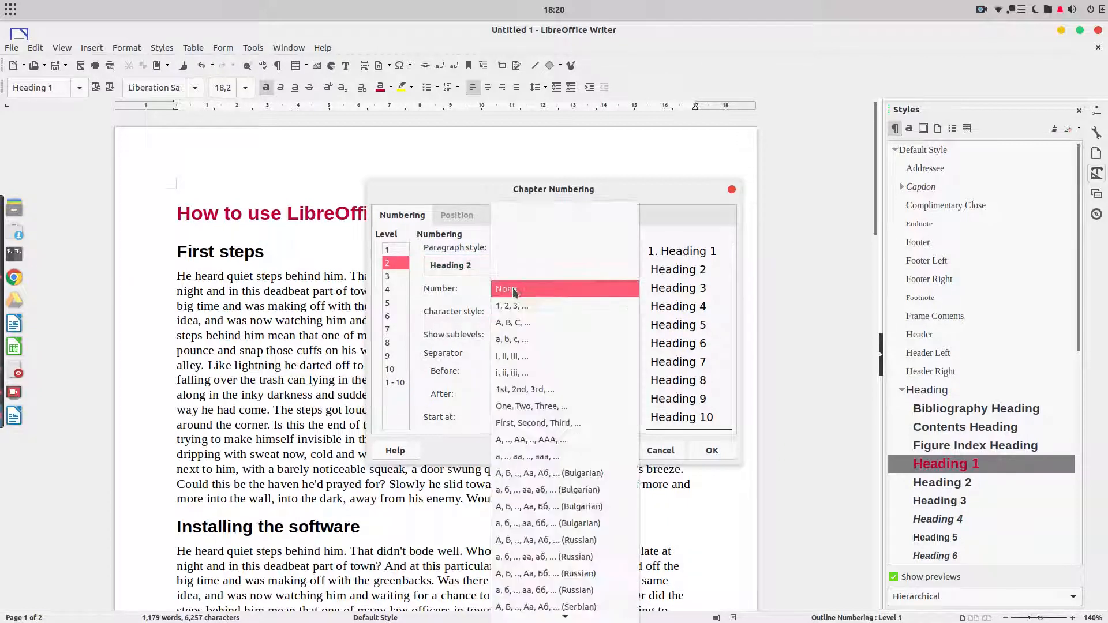
pyautogui.click(511, 306)
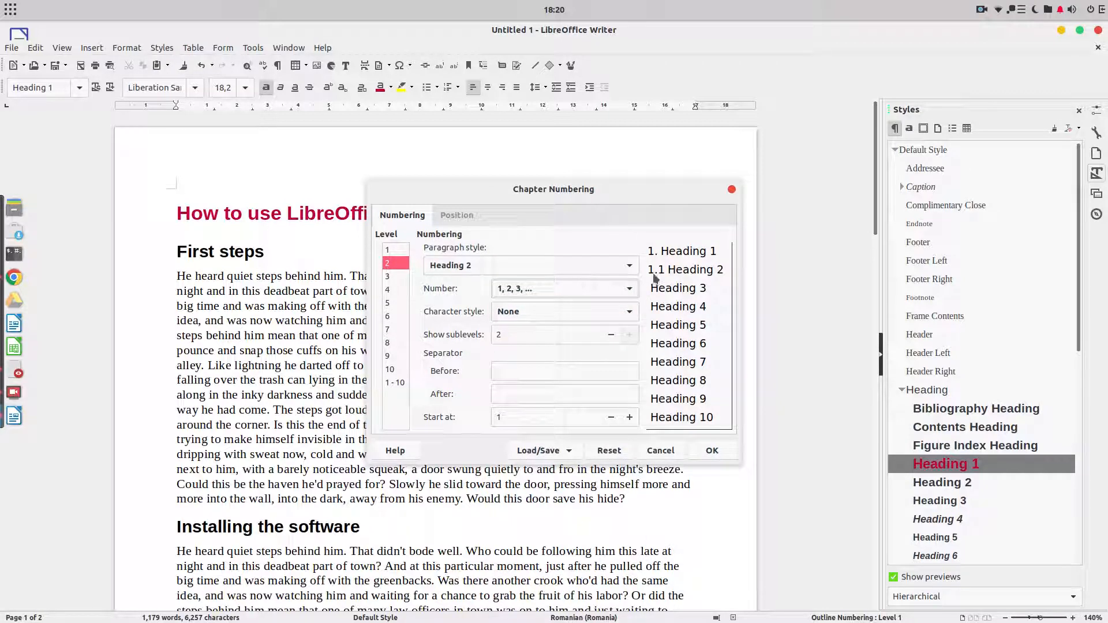
pyautogui.click(564, 393)
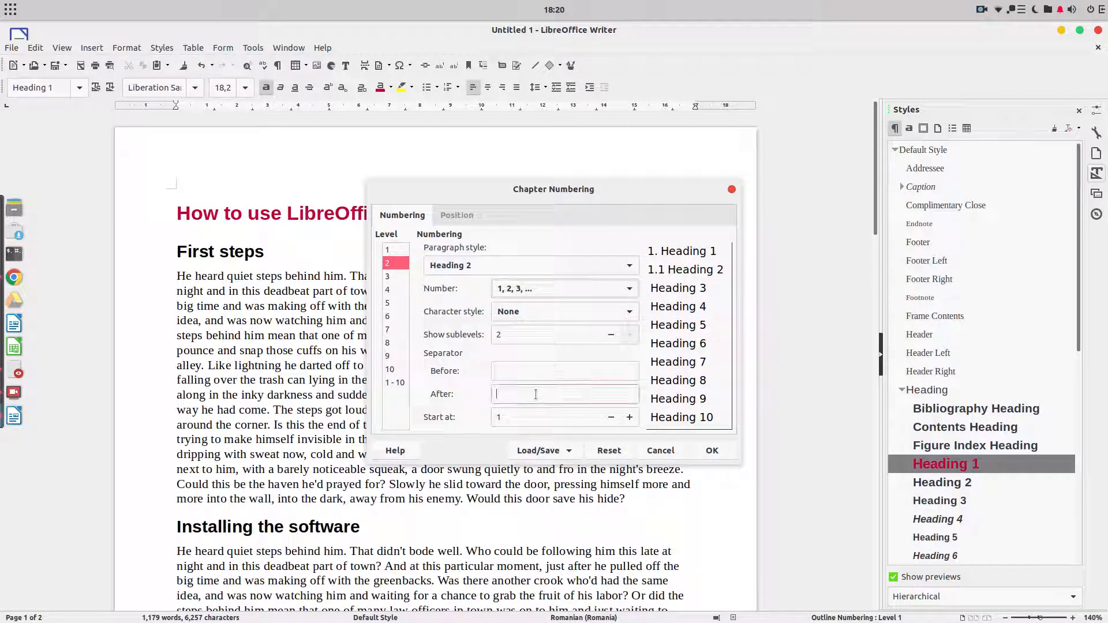
pyautogui.write('.')
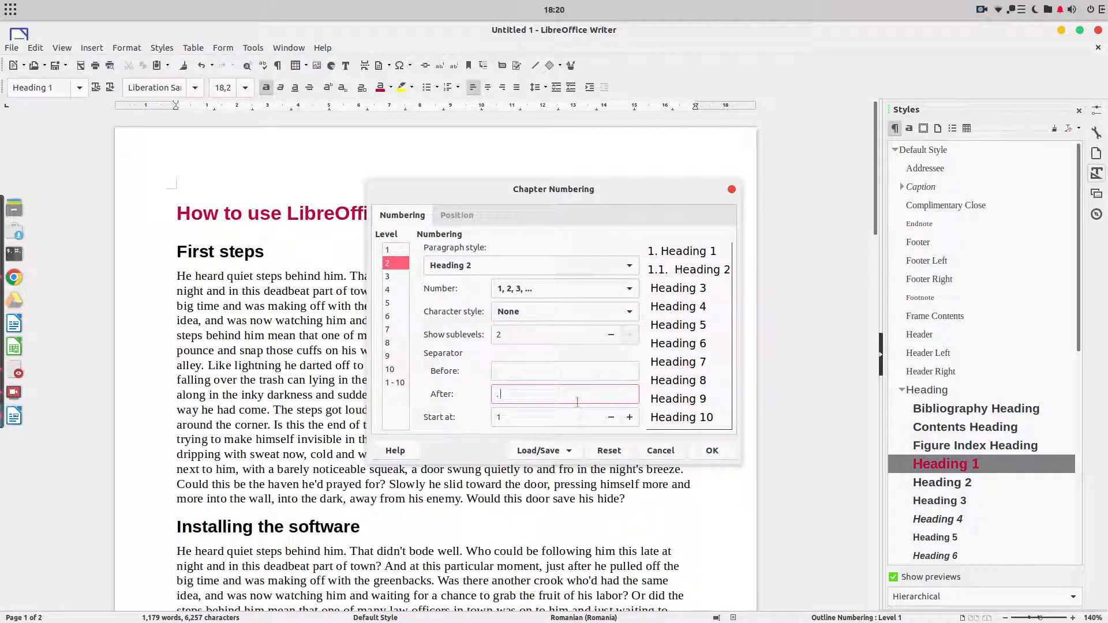
pyautogui.click(395, 249)
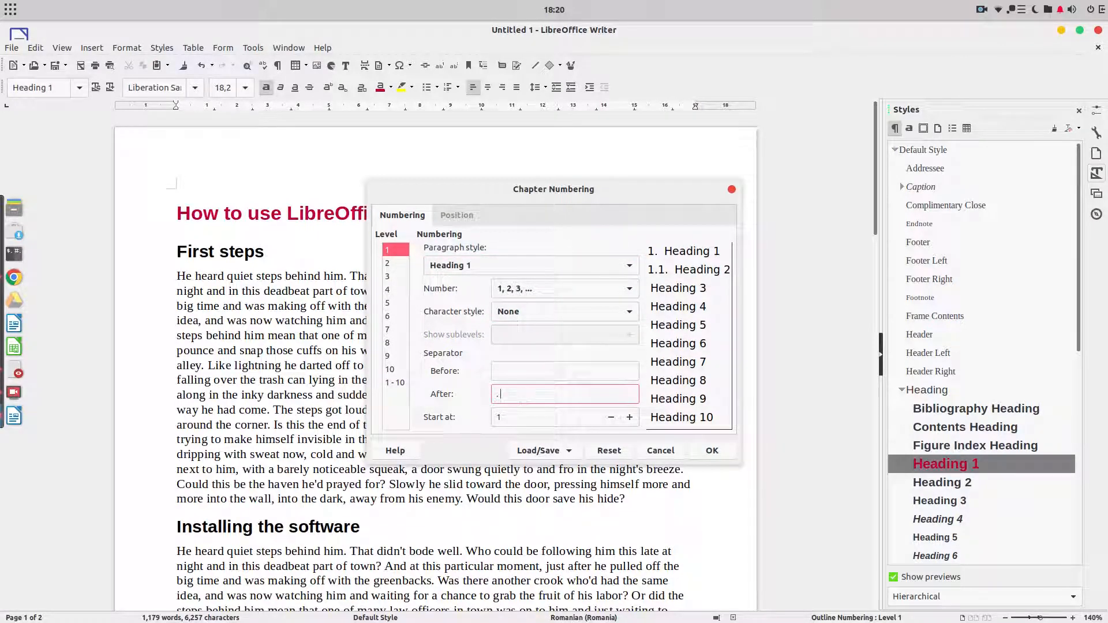
pyautogui.click(388, 263)
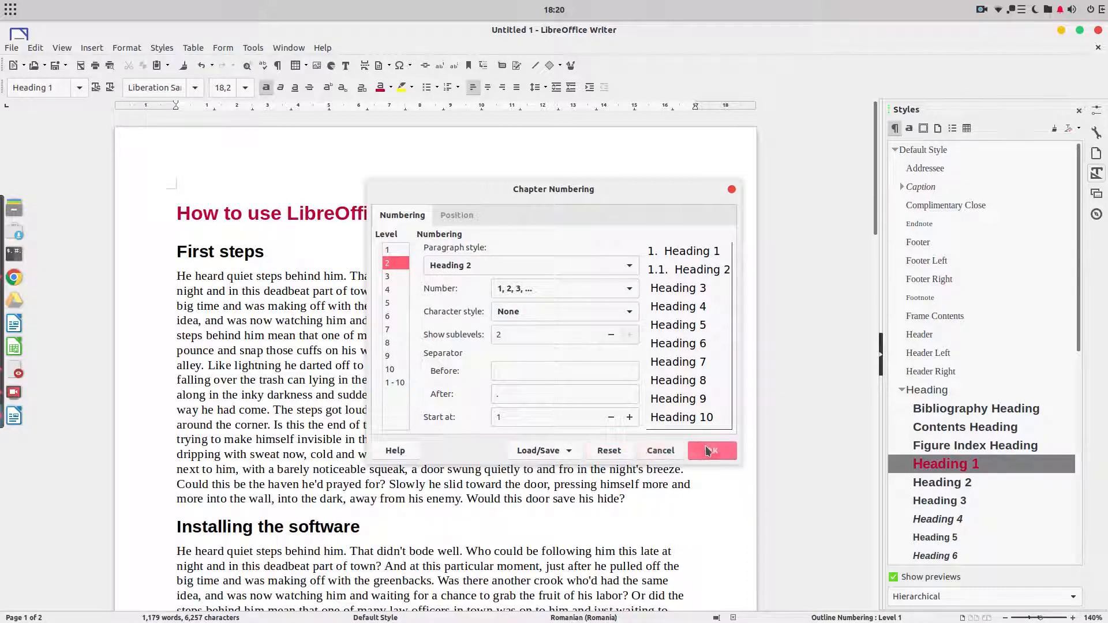
pyautogui.click(712, 450)
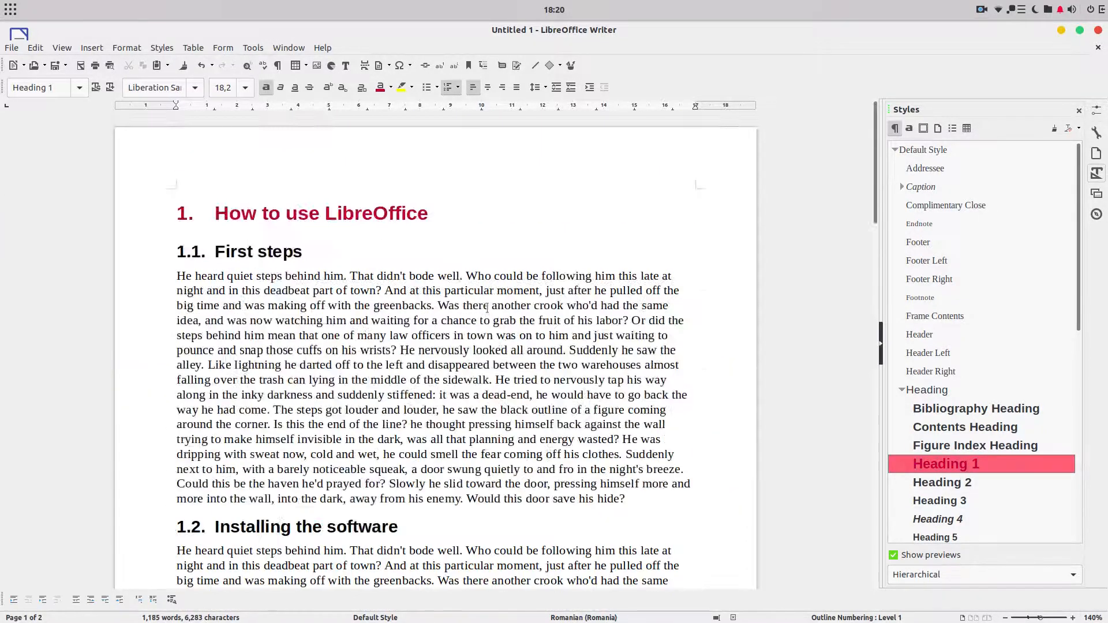
pyautogui.scroll(3)
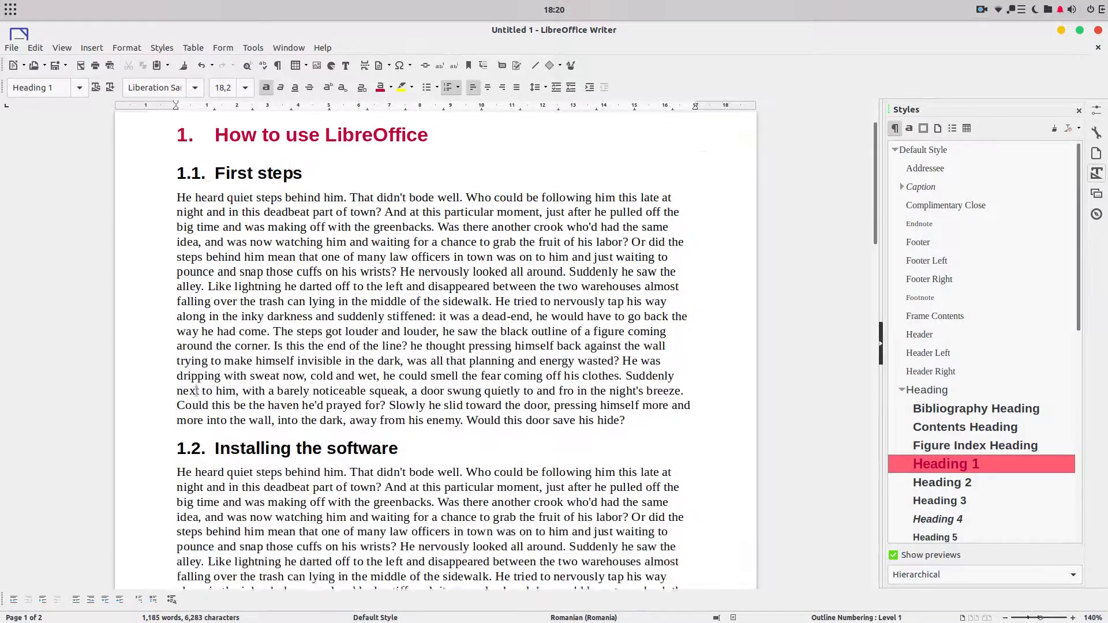
pyautogui.scroll(-3)
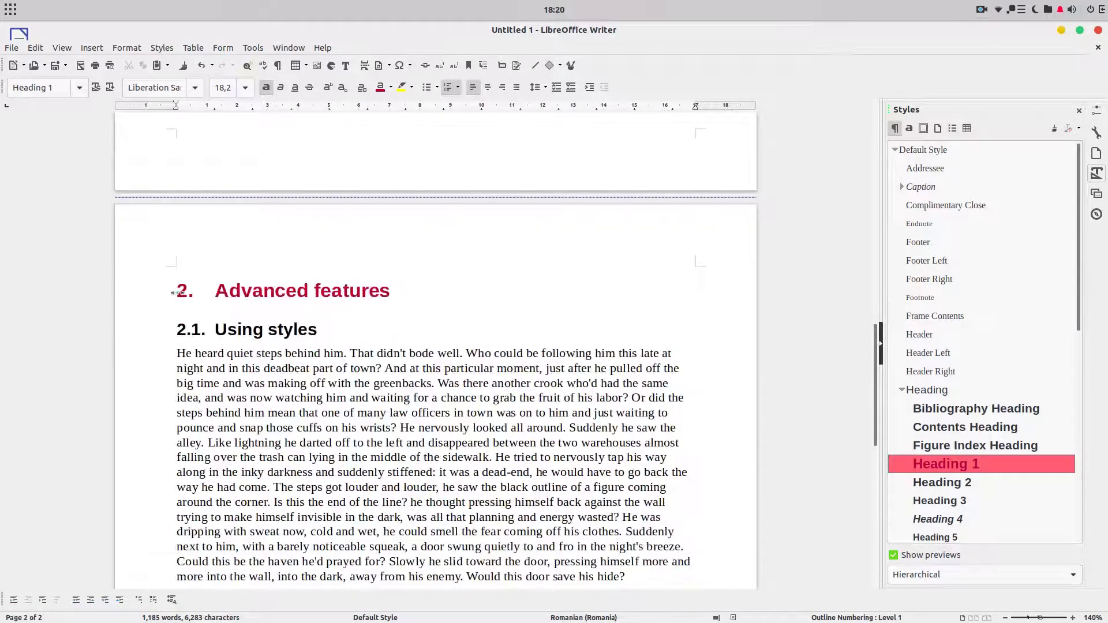
pyautogui.scroll(-3)
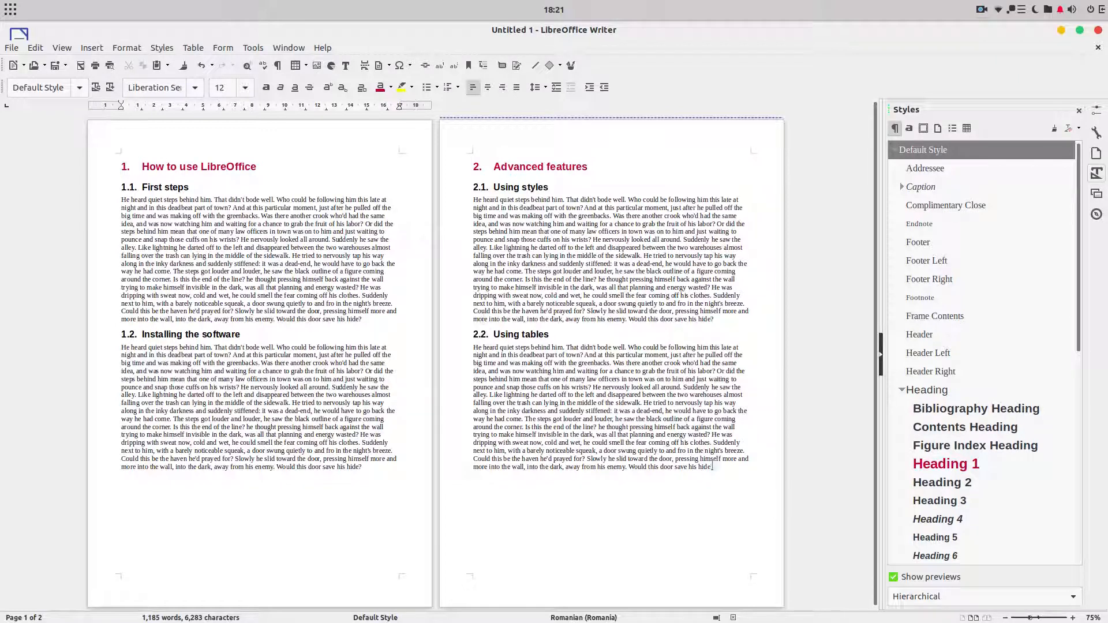
# Add the 'Using macro' Heading 2 section after 2.2 and begin typing 'Another chapter'
pyautogui.click(473, 474)
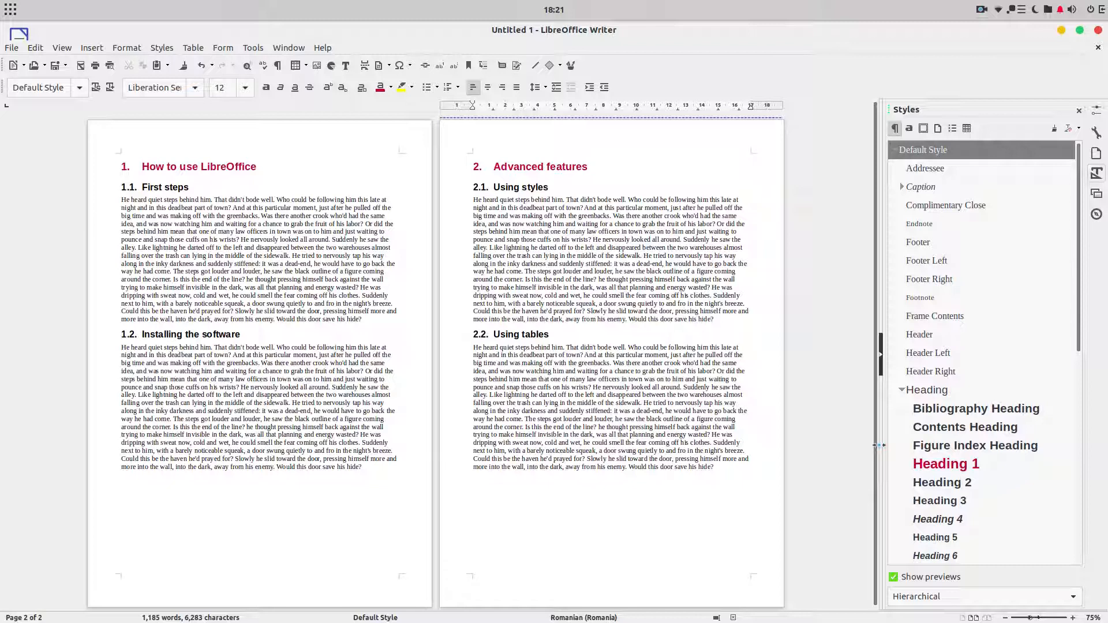
pyautogui.write('Using macro')
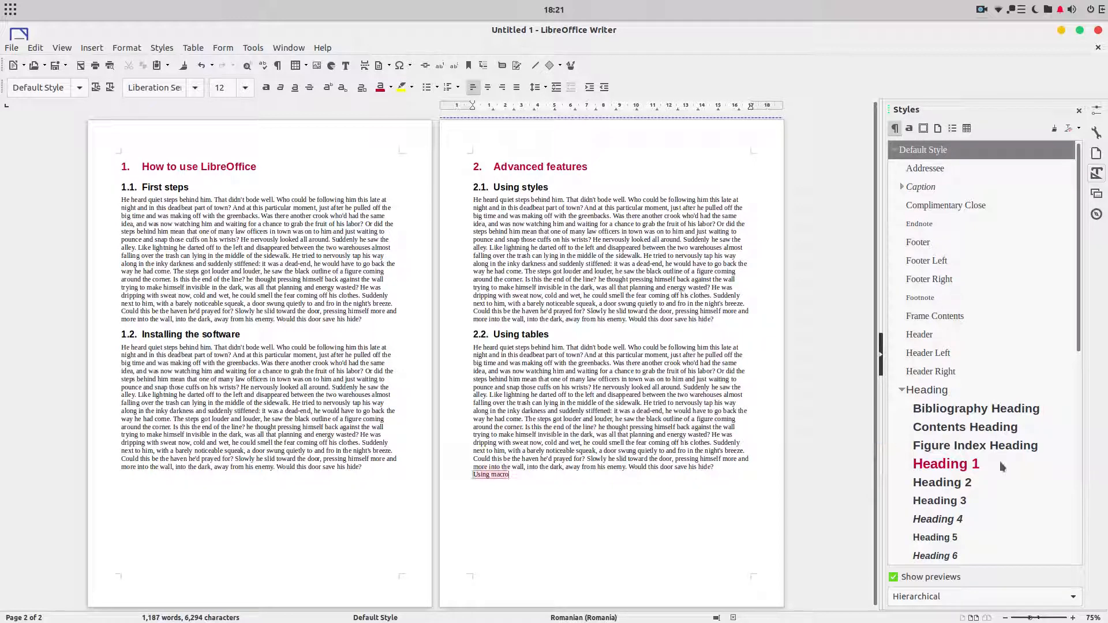
pyautogui.doubleClick(942, 482)
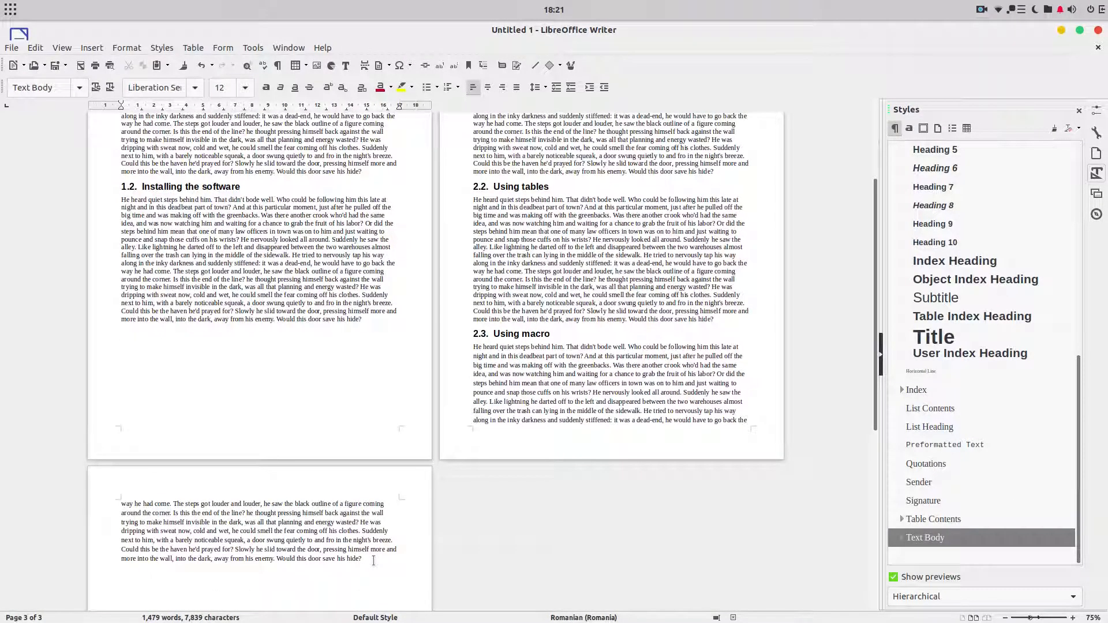
pyautogui.write('Another chapter')
pyautogui.write('Su')
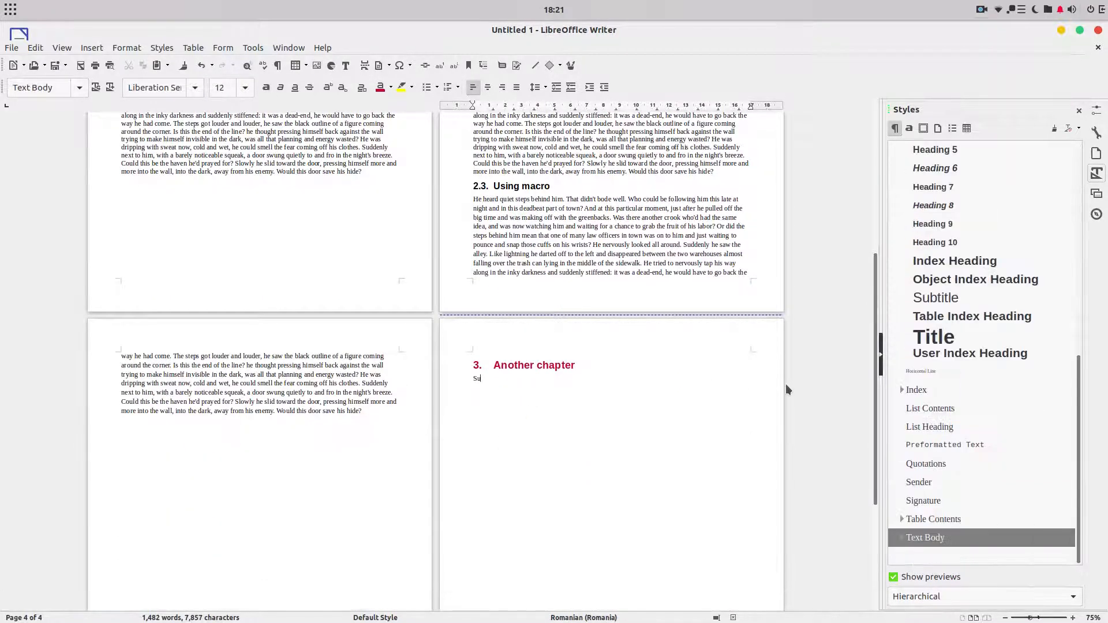
# Add a Heading 2 subtitle 3.1 under chapter 3 and rename it 'Another subchap'
pyautogui.write('Anothersubtitle')
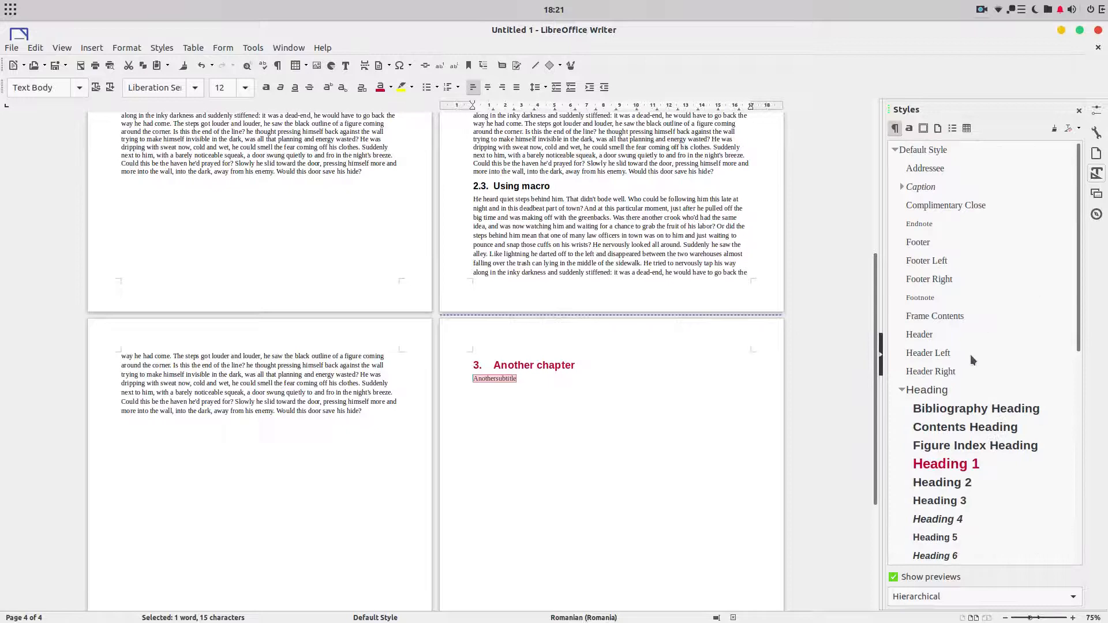
pyautogui.doubleClick(942, 482)
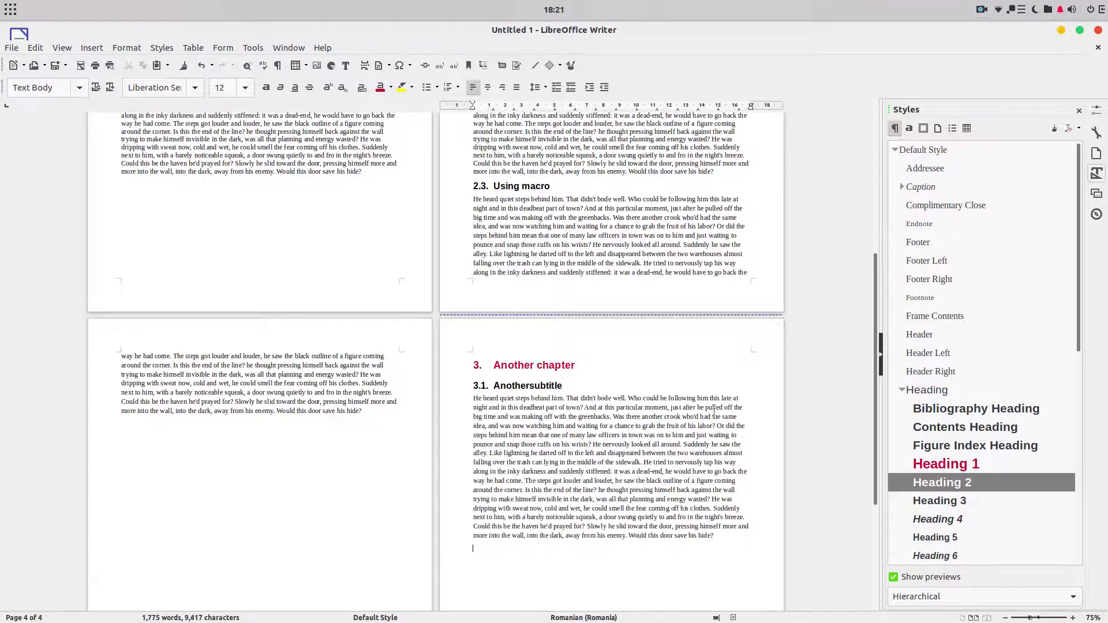
pyautogui.scroll(-3)
pyautogui.write('Another')
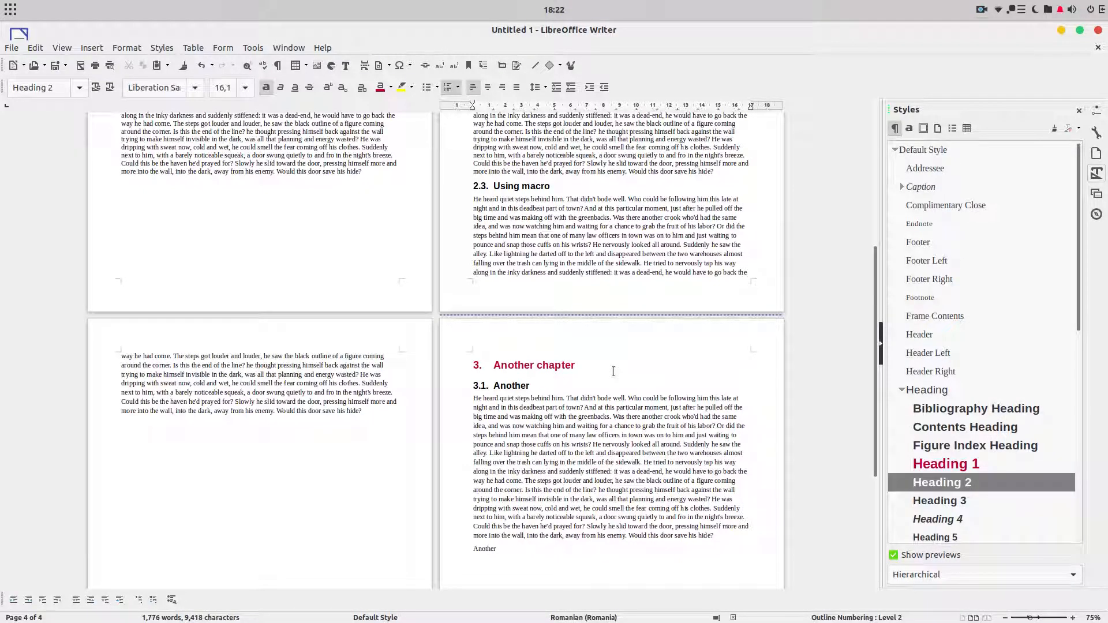
pyautogui.click(531, 385)
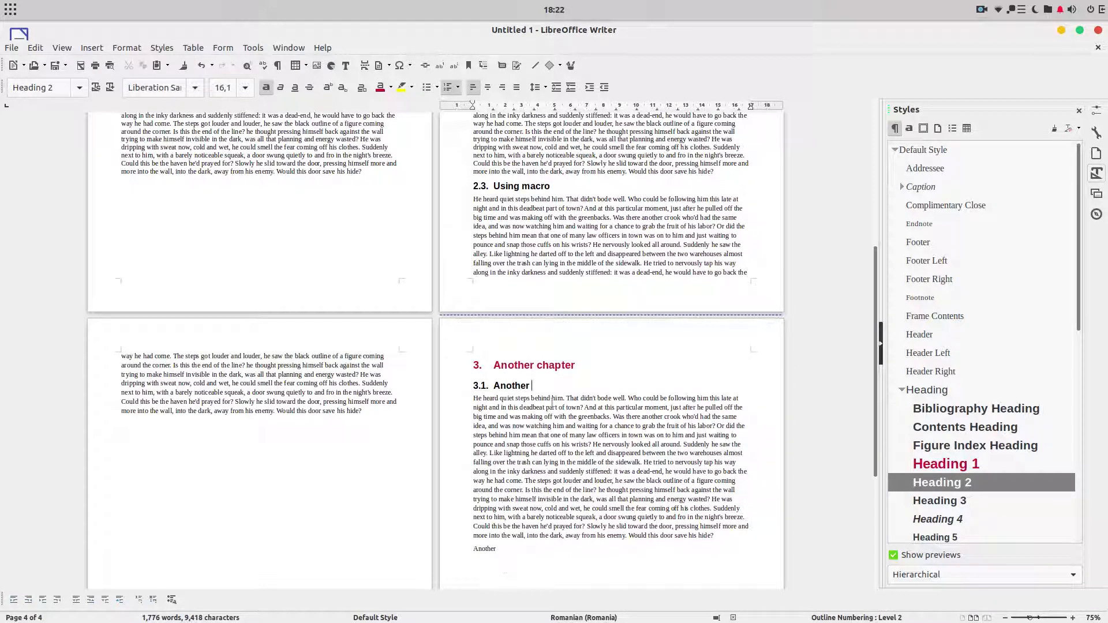
pyautogui.write('subchap')
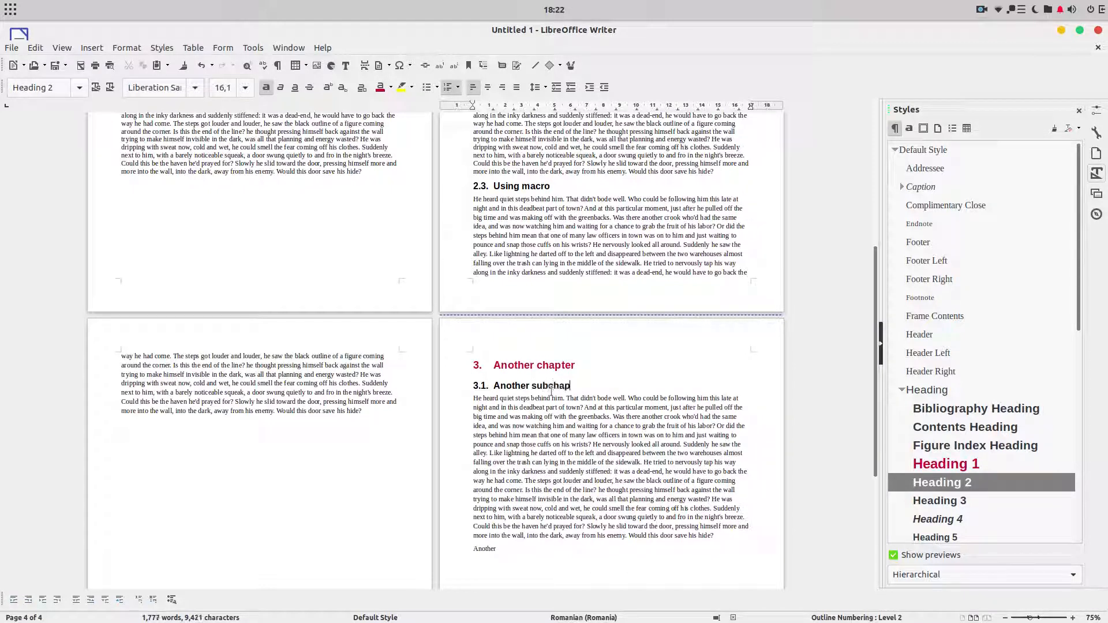